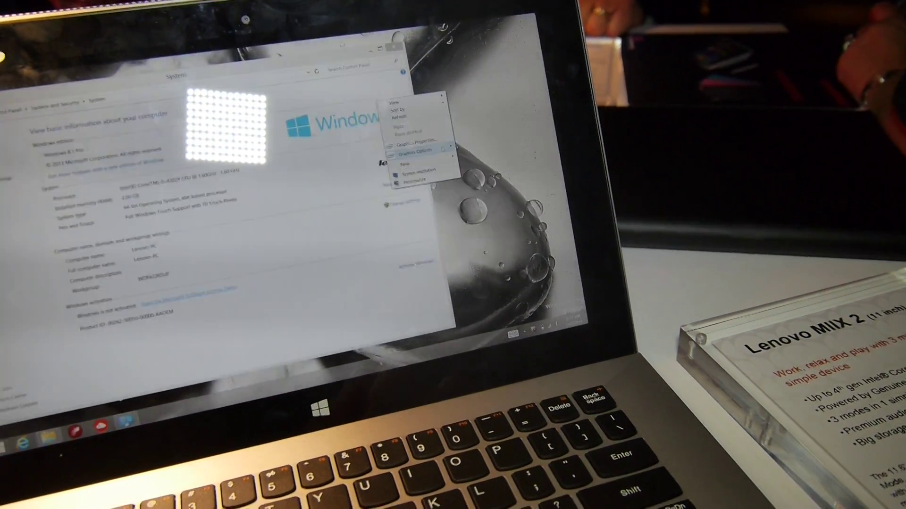
Open the Screen Resolution page showing the Lenovo Miix 2 display's current resolution.
left_click(418, 170)
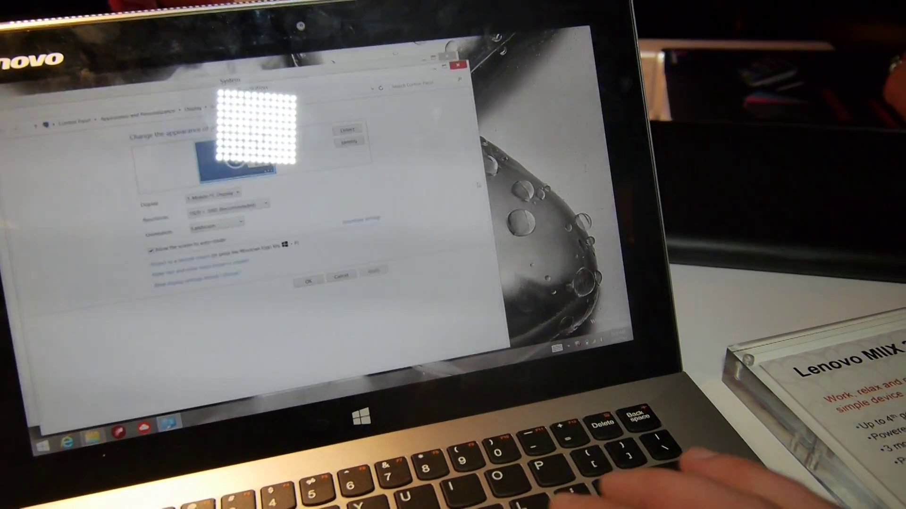